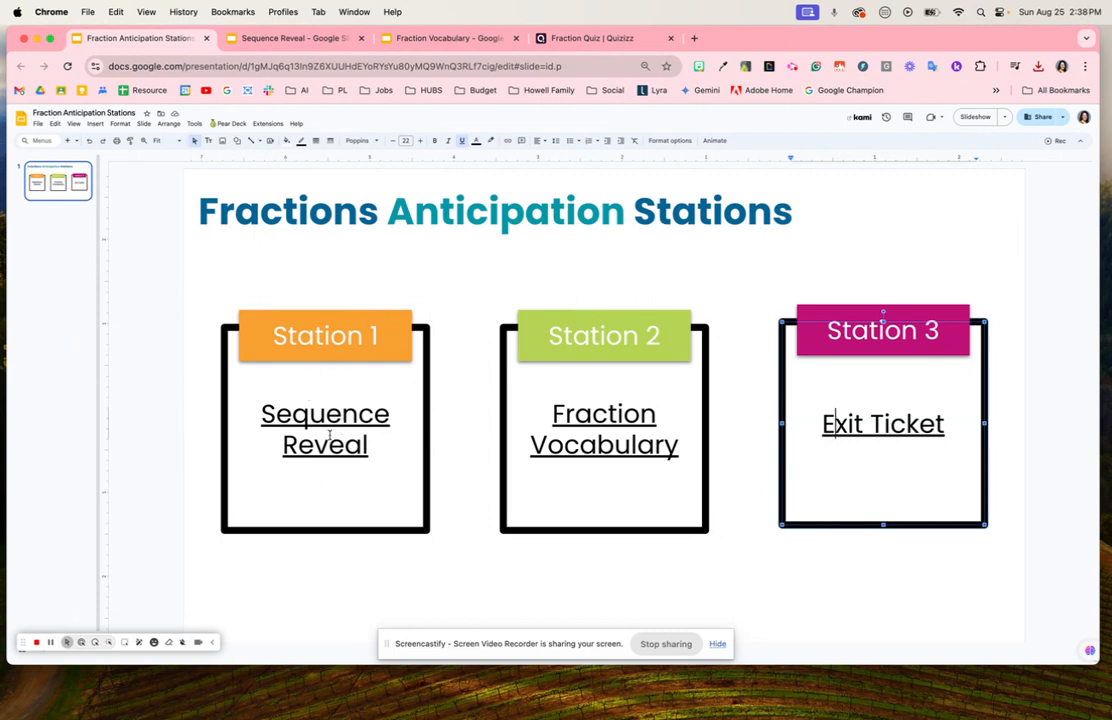
# - Bring up the Sequence Reveal deck linked from Station 1
pyautogui.click(290, 38)
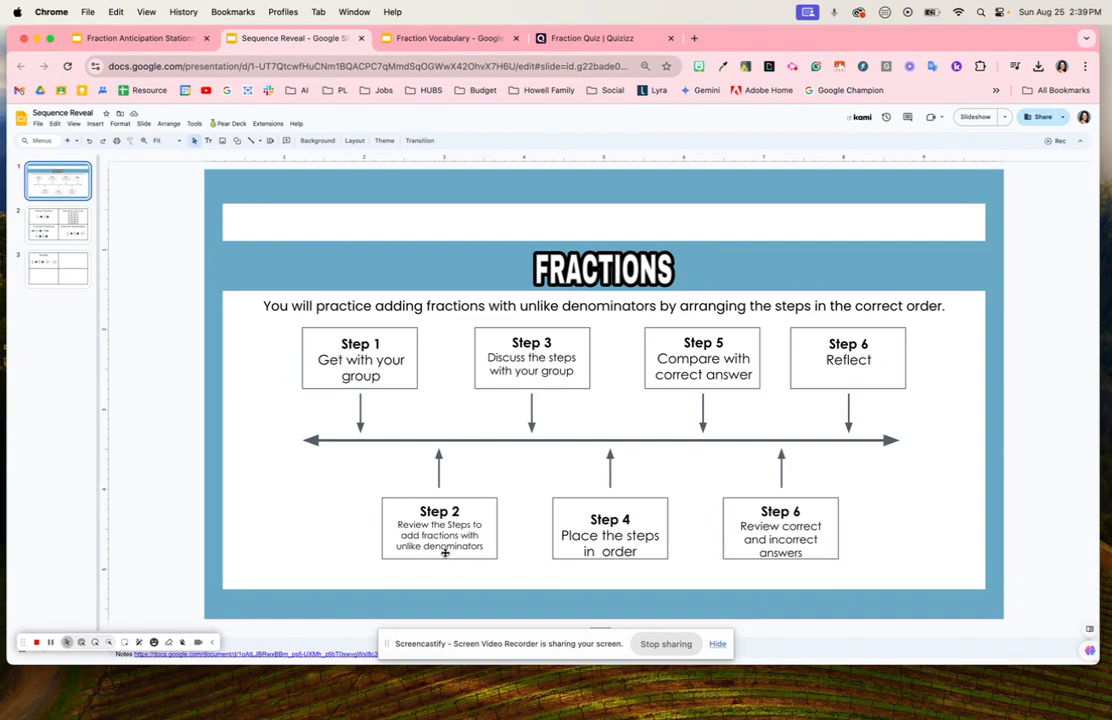
# - Flip between the FRACTIONS steps slide and the worked 2/3 + 5/4 example slide
pyautogui.click(56, 224)
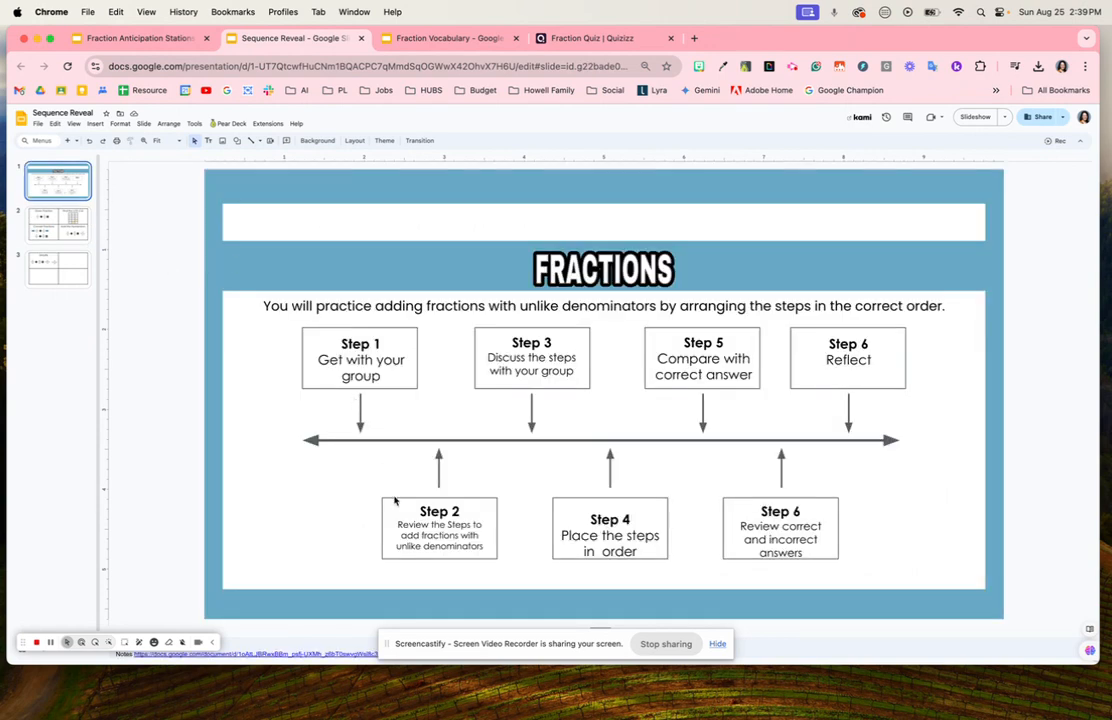
pyautogui.click(56, 224)
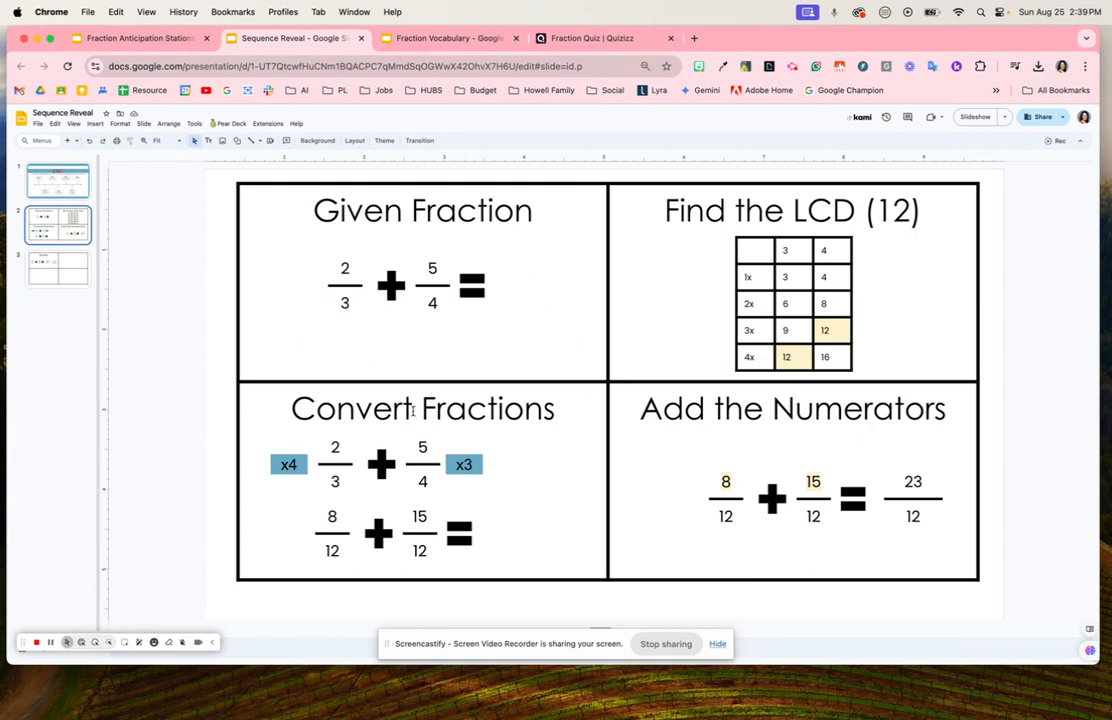
pyautogui.moveTo(194, 160)
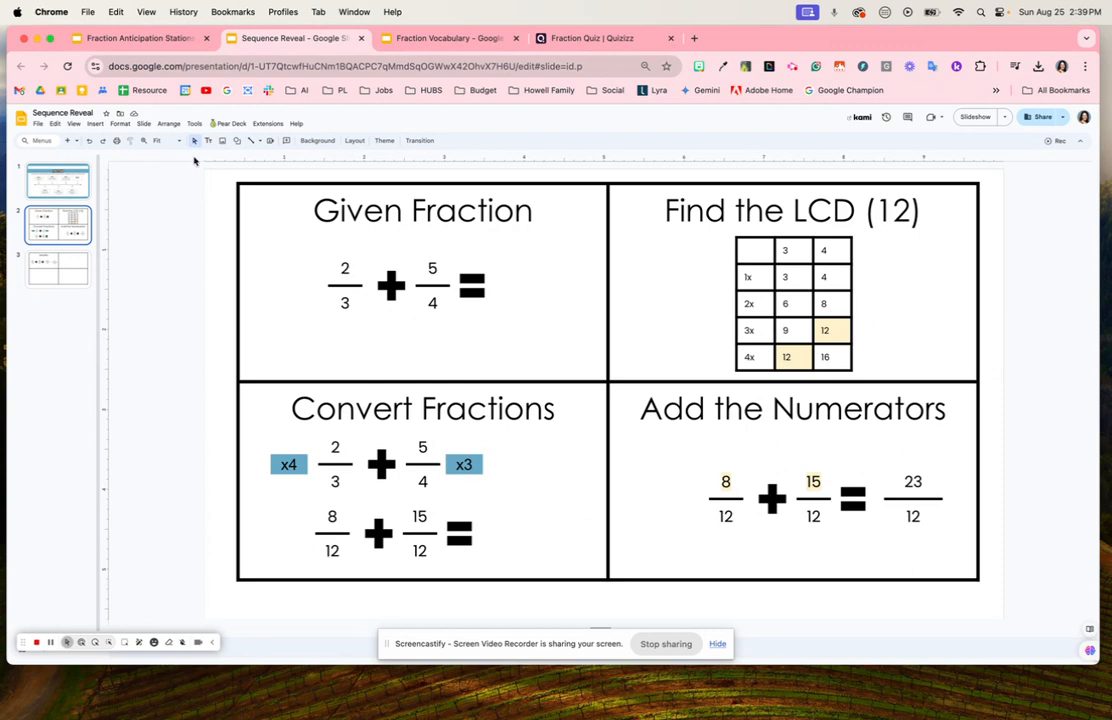
pyautogui.click(56, 180)
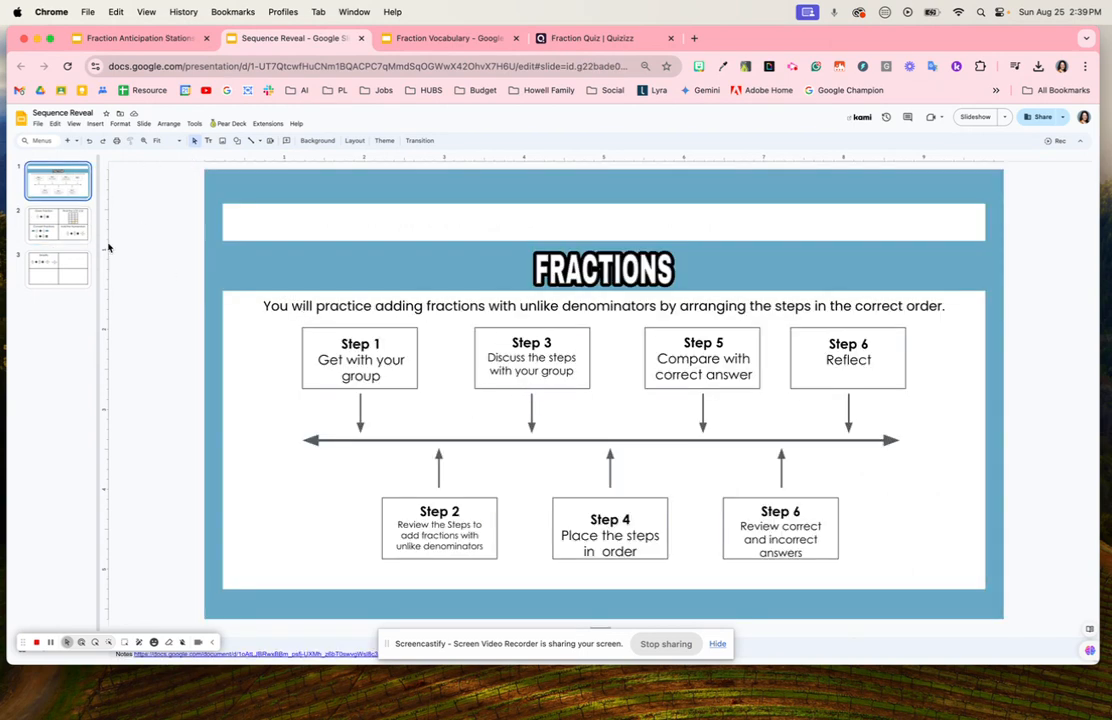
pyautogui.click(56, 222)
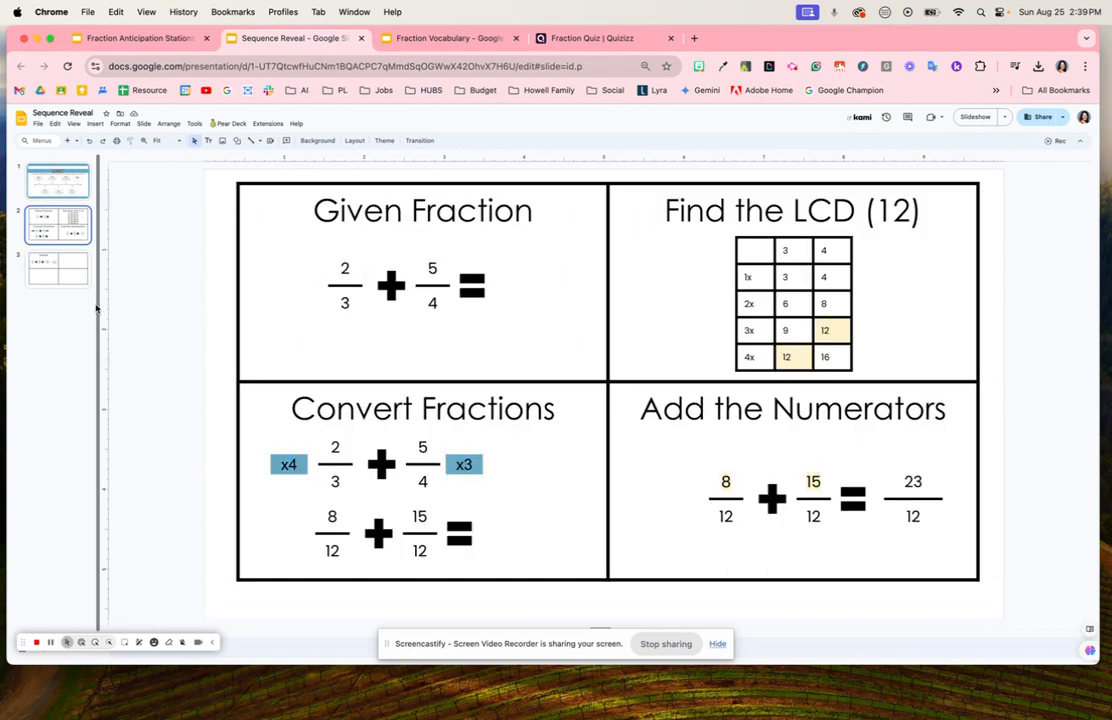
pyautogui.click(56, 180)
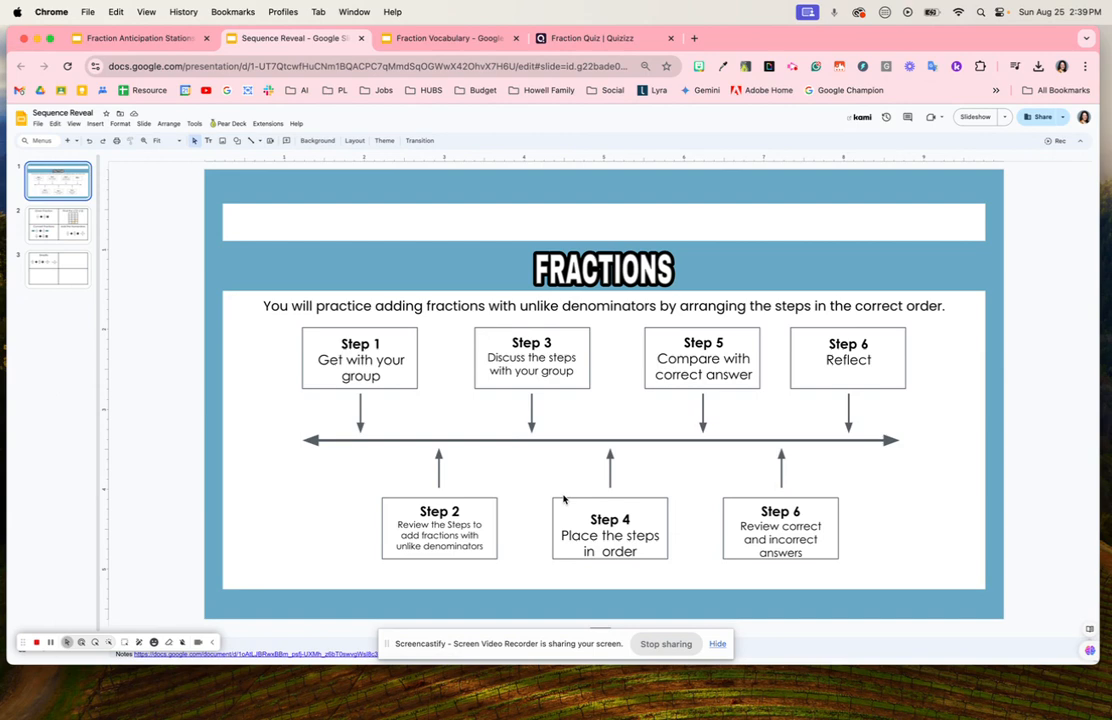
pyautogui.moveTo(556, 480)
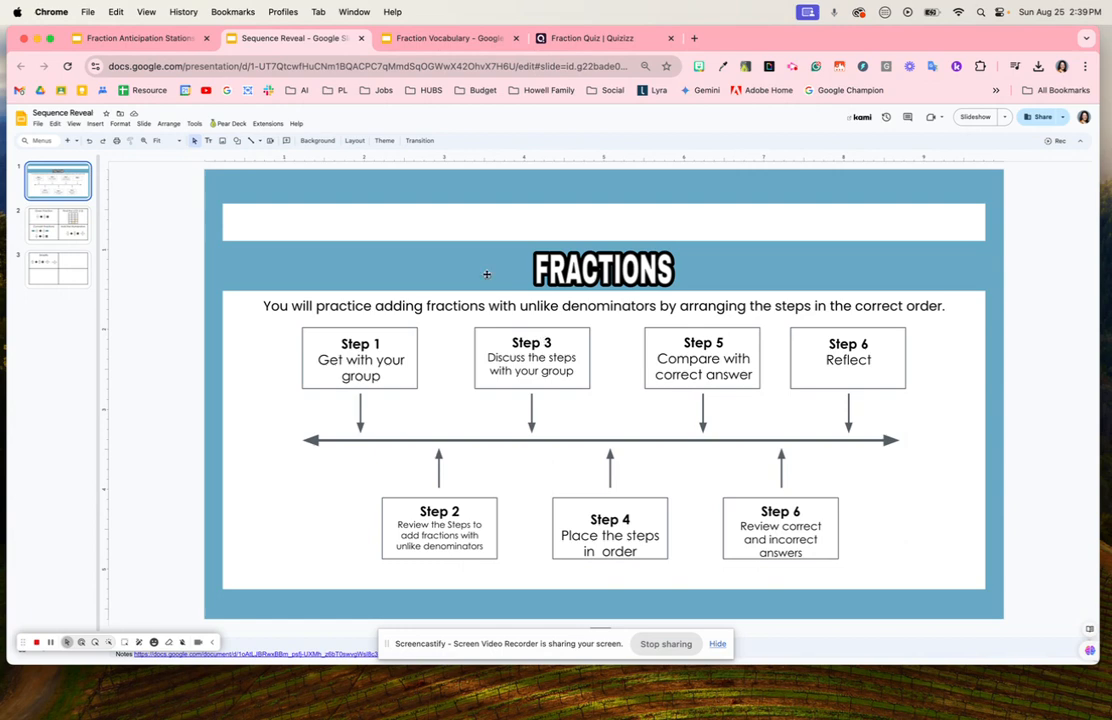
# - Revisit the worked example once more, then return to the Fraction Anticipation Stations deck
pyautogui.click(56, 268)
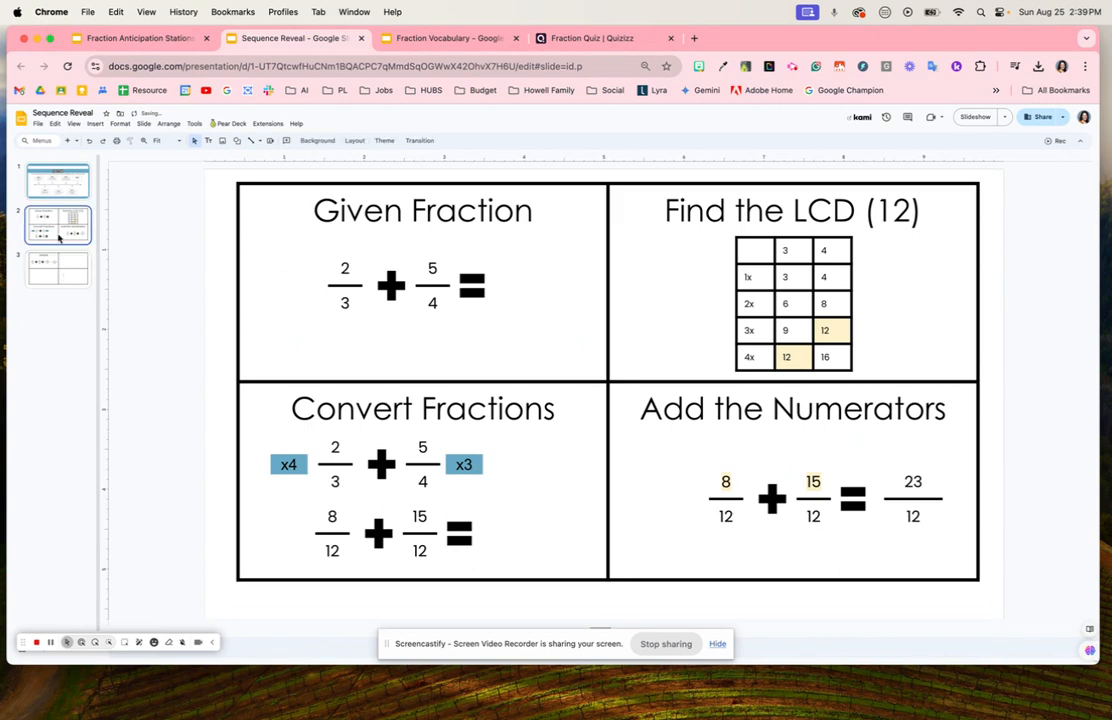
pyautogui.click(56, 180)
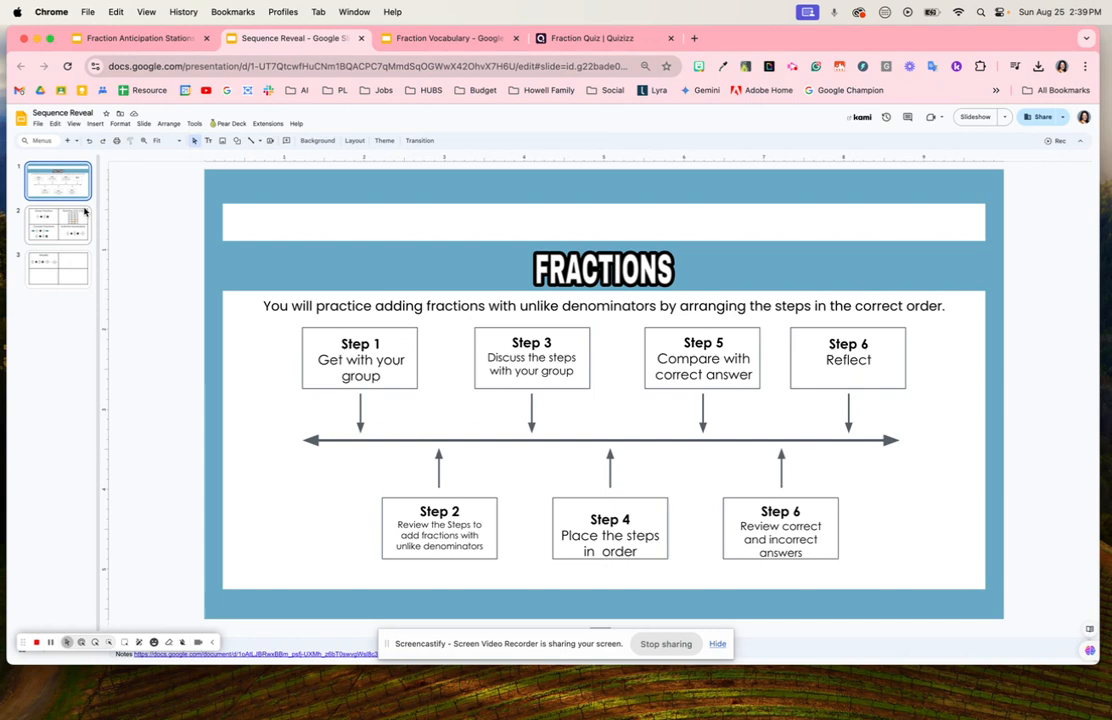
pyautogui.click(56, 224)
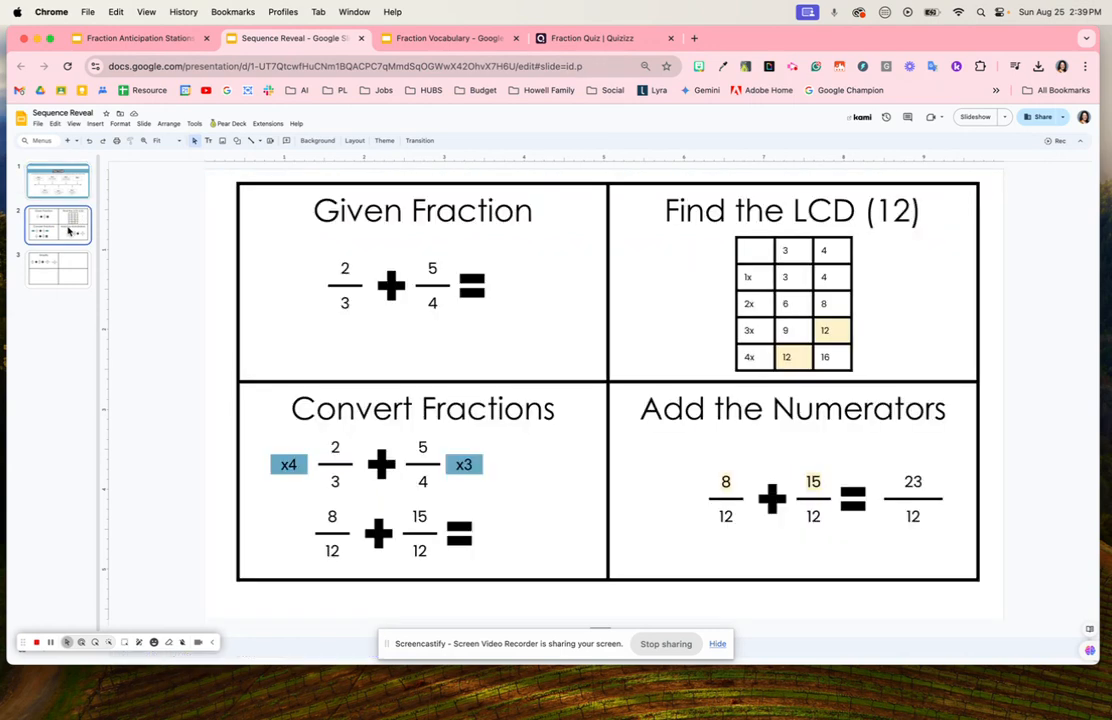
pyautogui.click(56, 268)
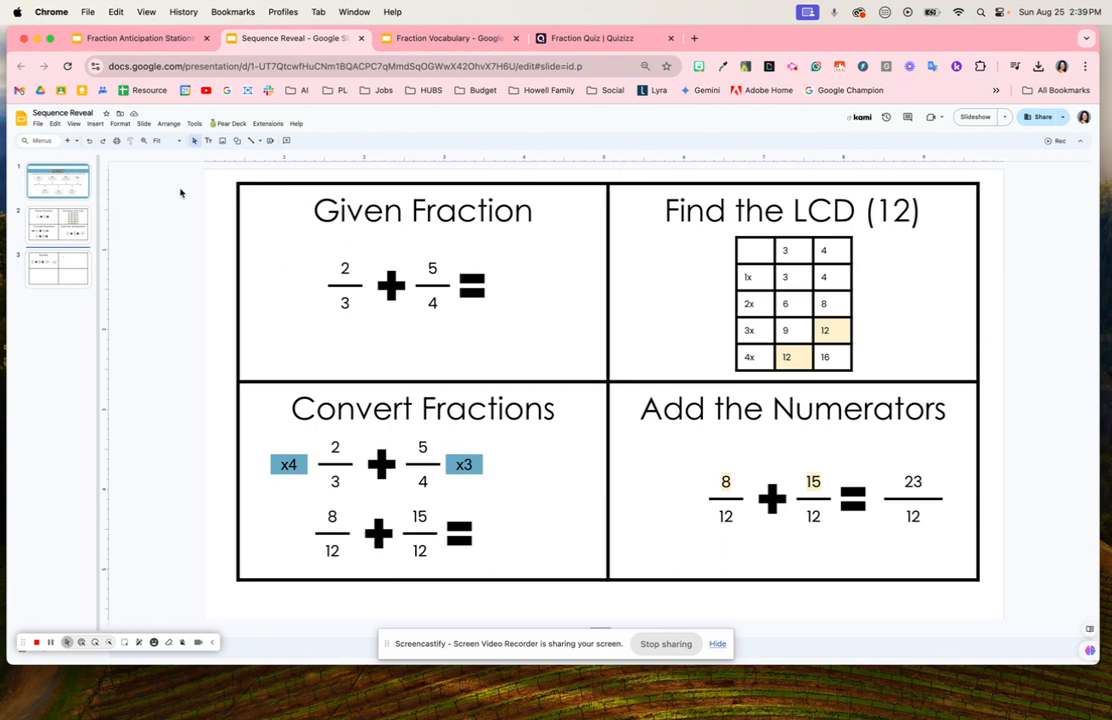
pyautogui.moveTo(114, 90)
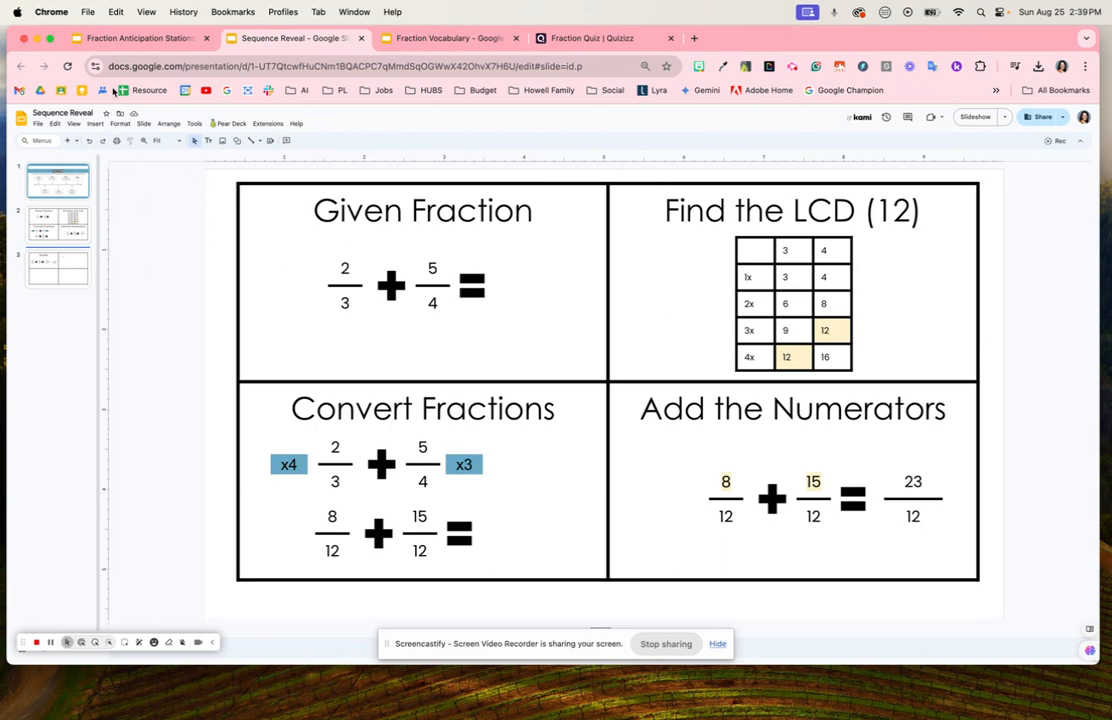
pyautogui.moveTo(136, 38)
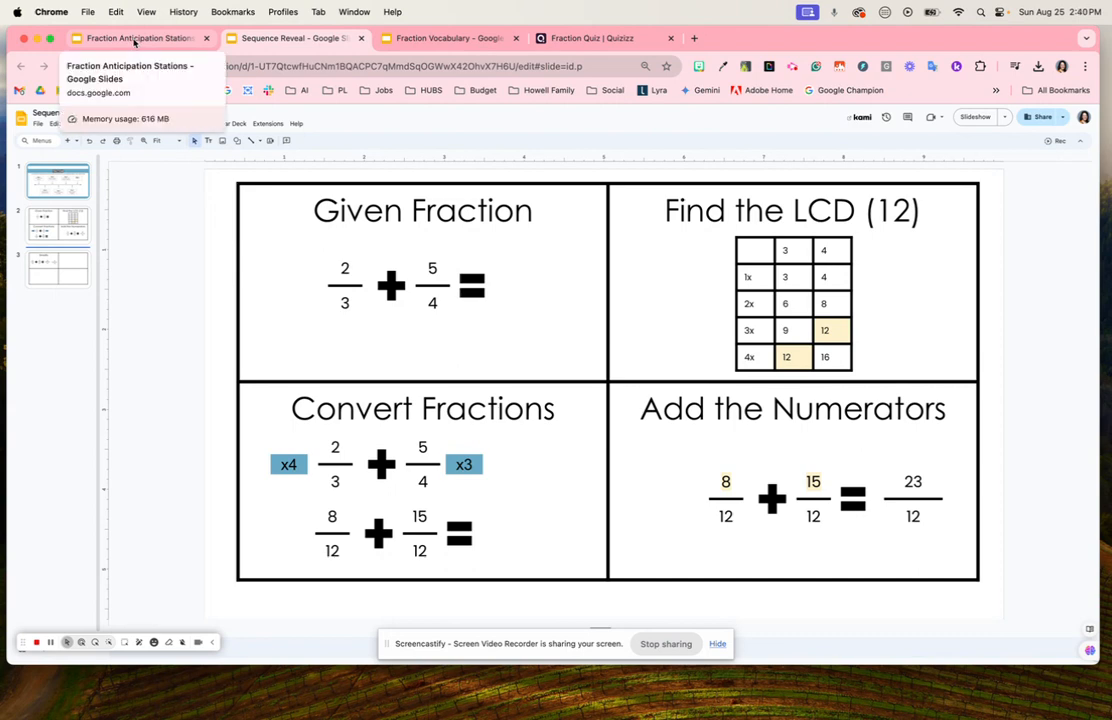
pyautogui.click(140, 38)
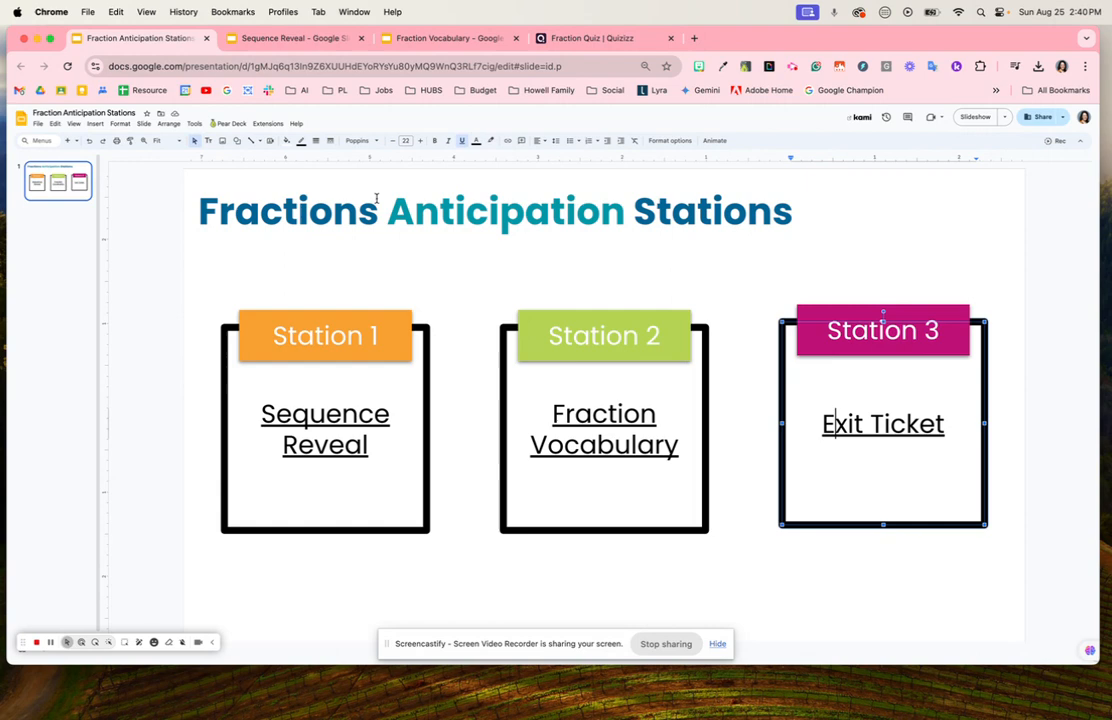
# - View the Fraction Vocabulary define-your-own-image template, then return to the stations deck
pyautogui.click(290, 38)
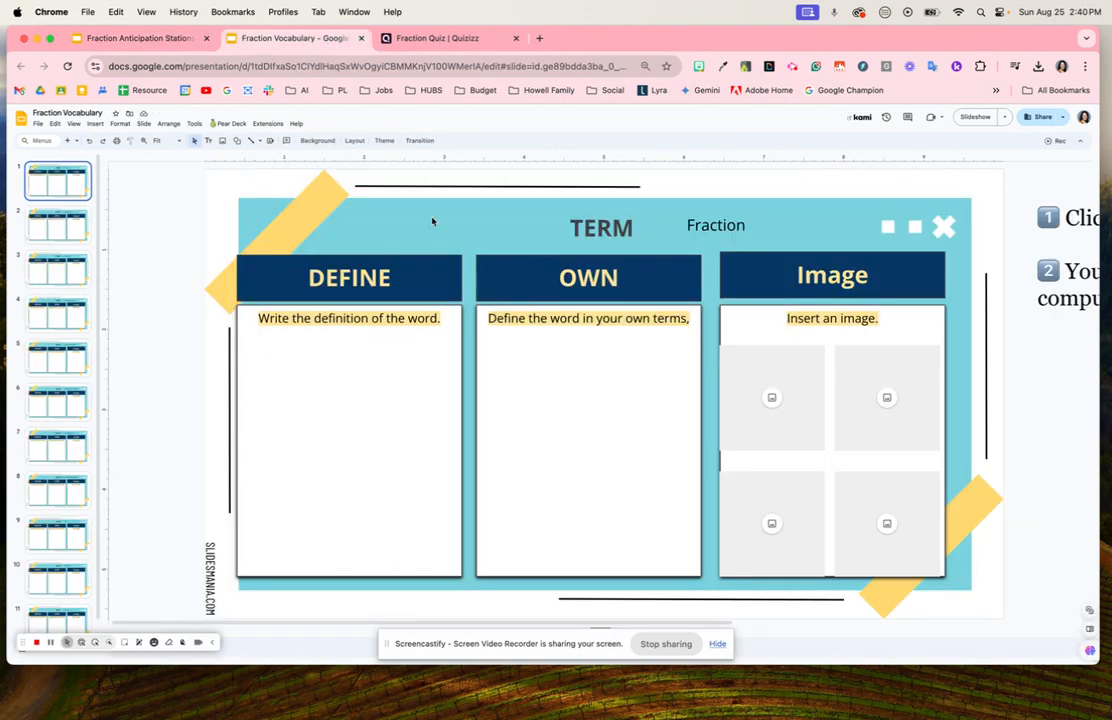
pyautogui.moveTo(352, 360)
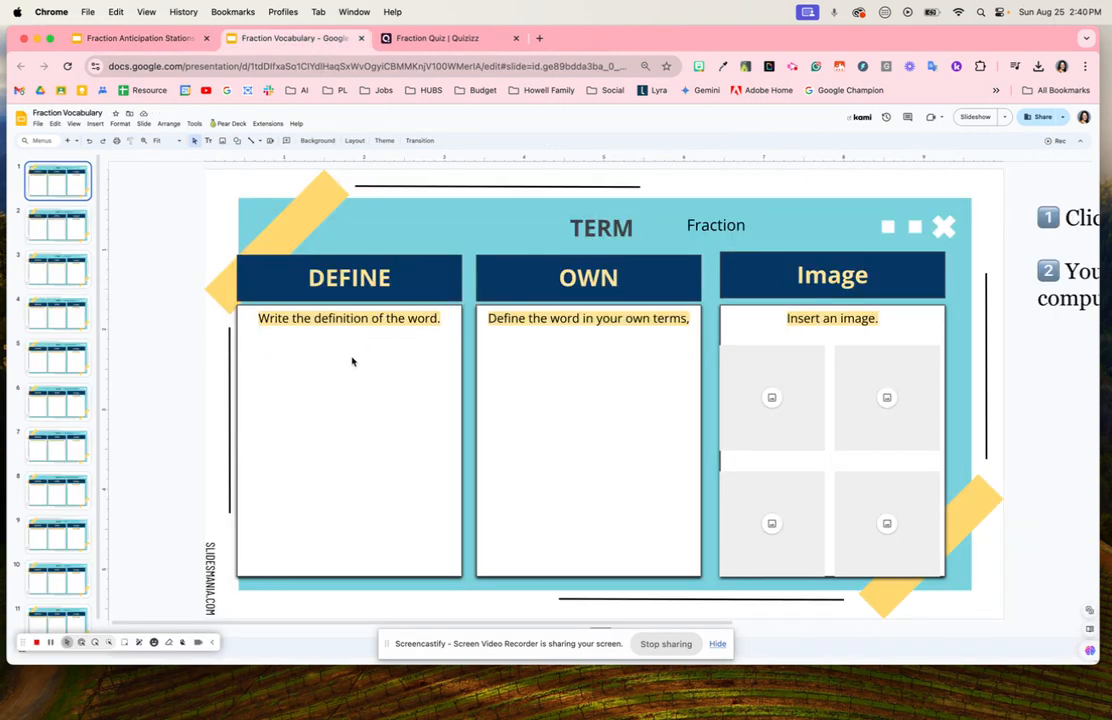
pyautogui.click(56, 268)
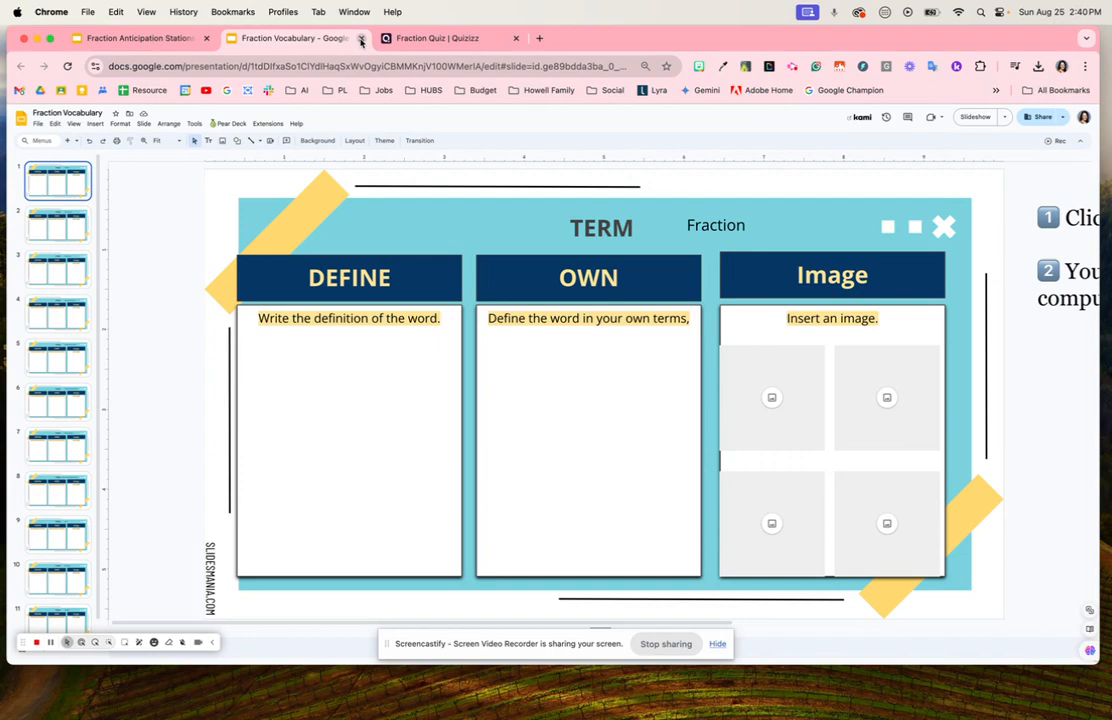
pyautogui.click(140, 38)
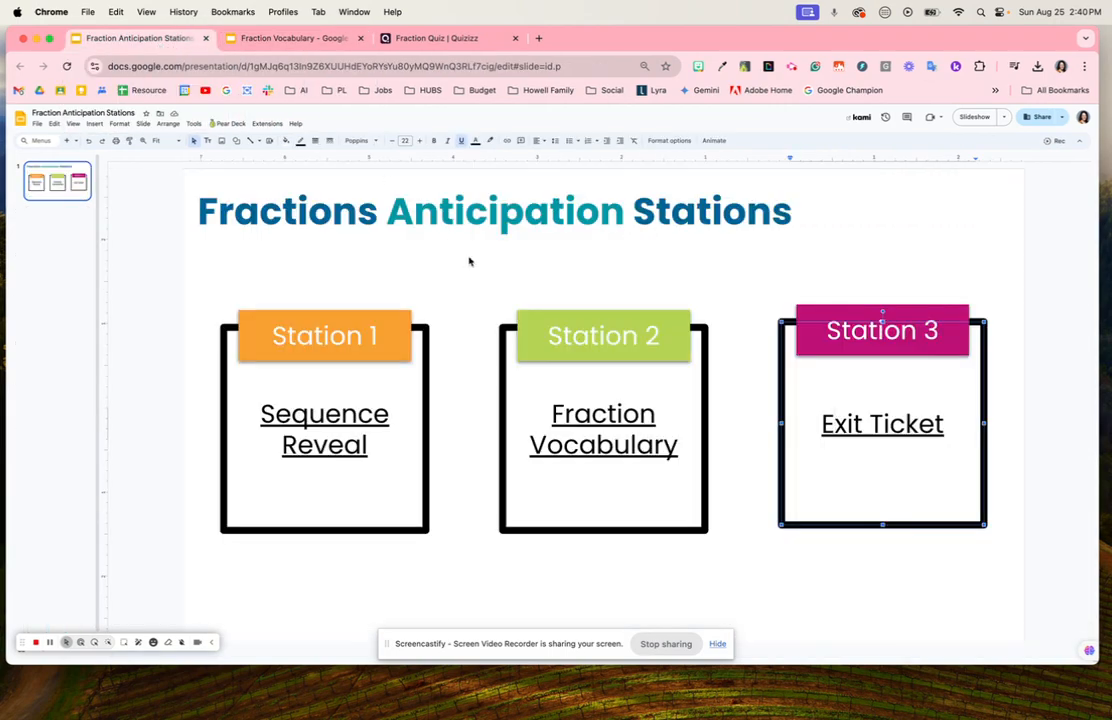
# - Follow the Exit Ticket link to the Station 3 Fraction Quiz on Quizizz
pyautogui.click(882, 424)
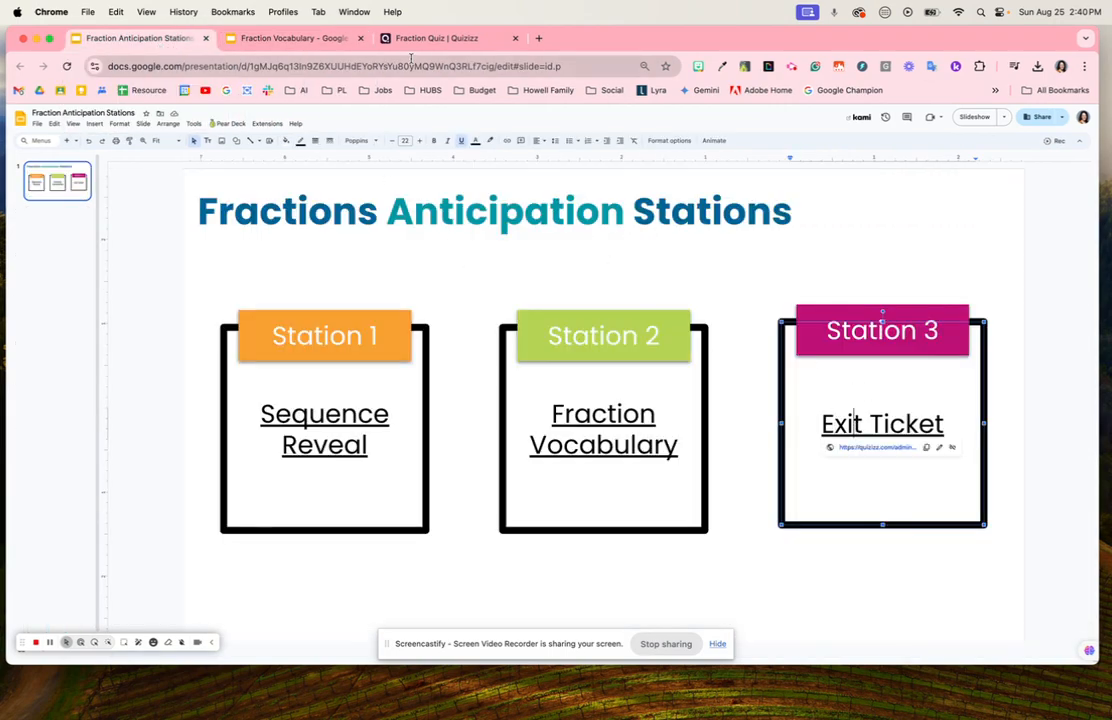
pyautogui.click(444, 38)
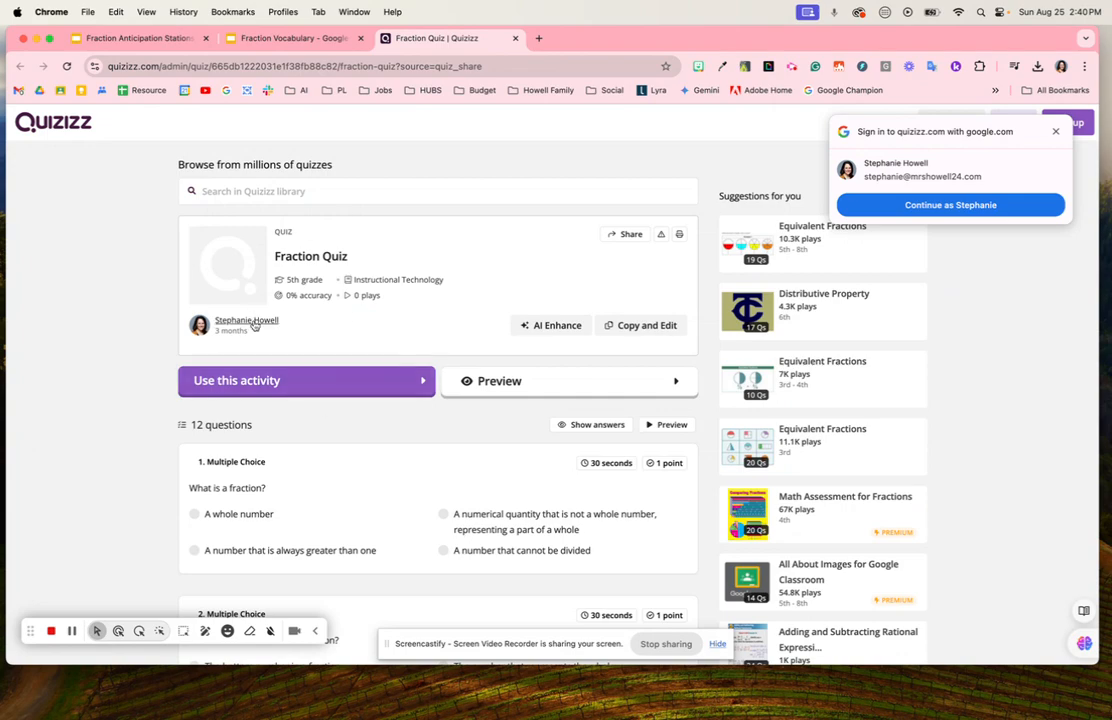